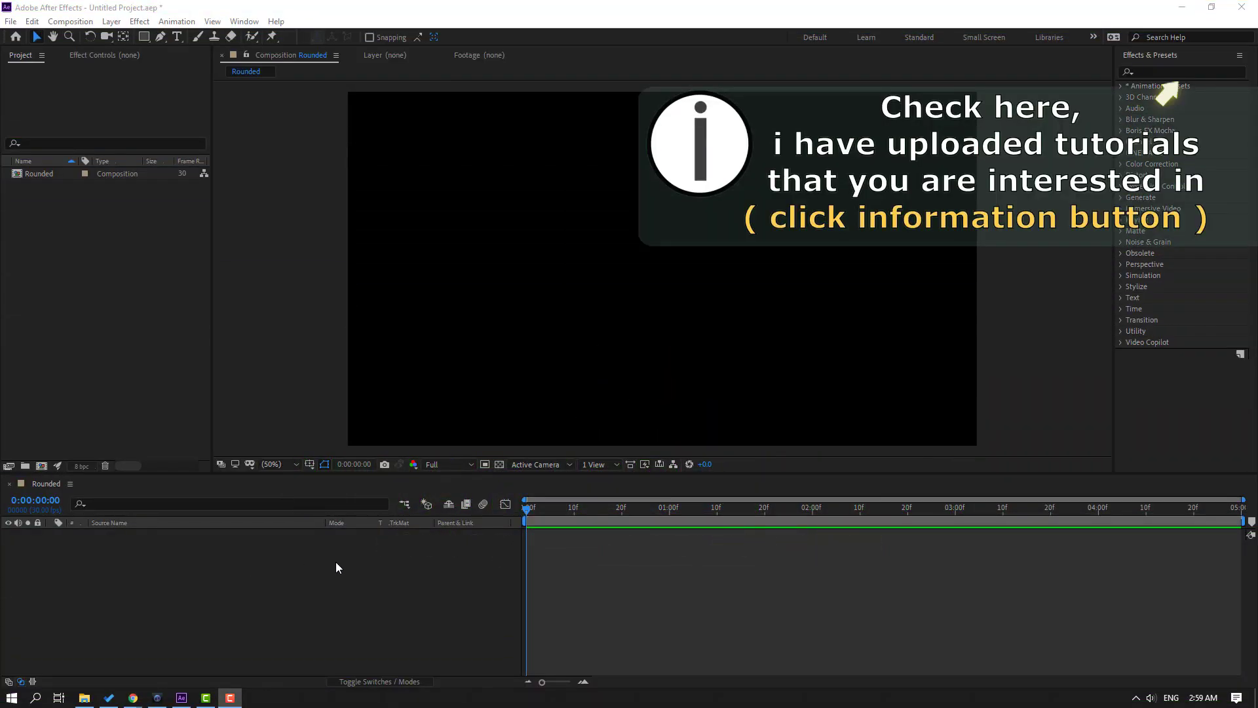
Create a new full-frame solid layer named BG.
right_click(337, 567)
text(BG)
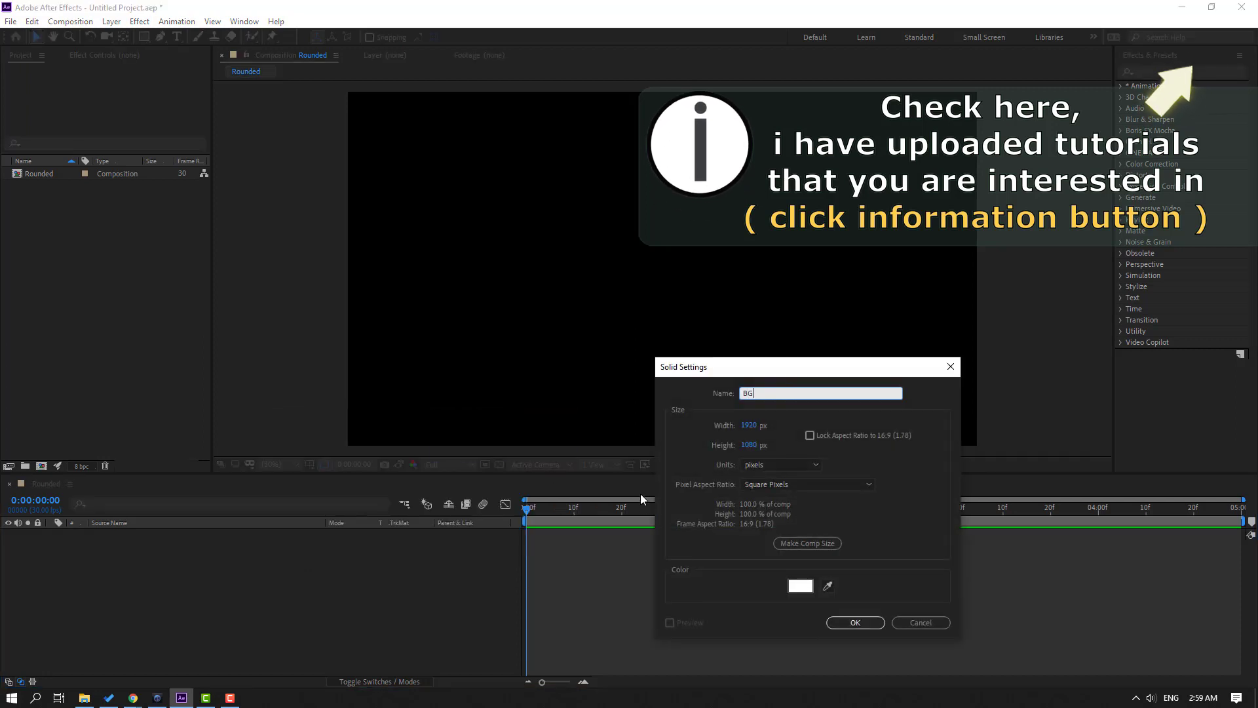
click(853, 621)
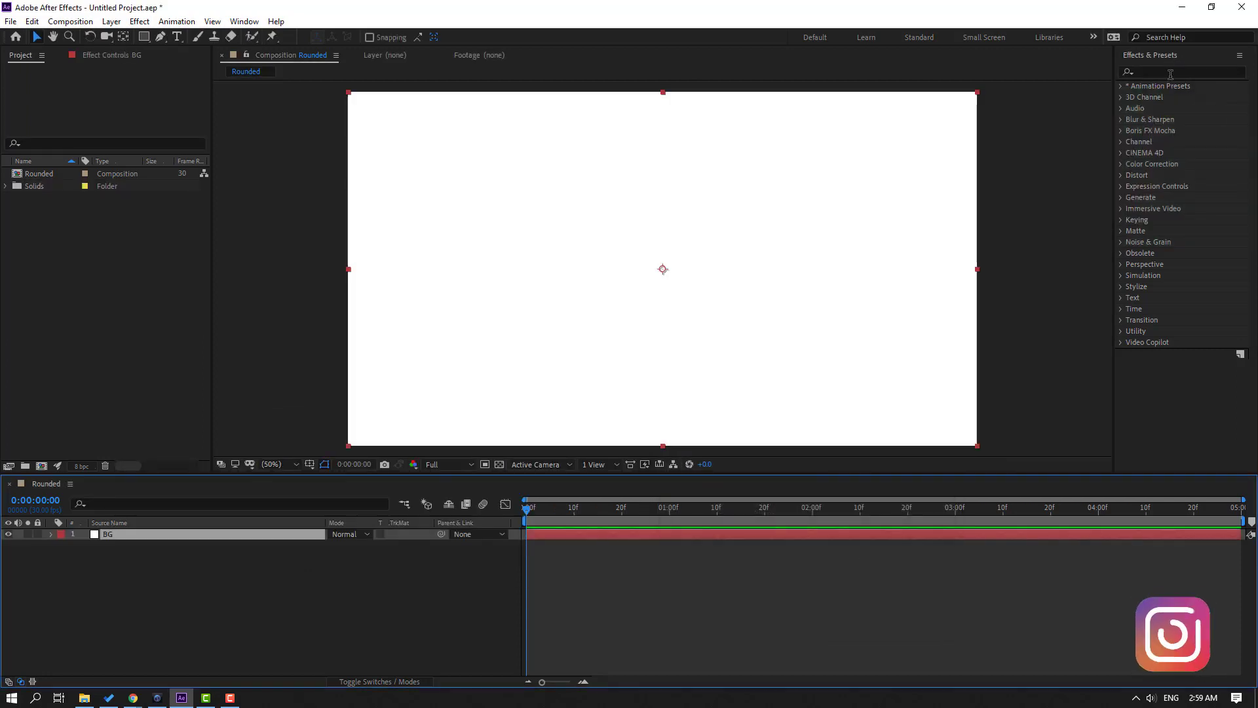
Apply the Fill effect to BG and set its colour to yellow.
text(f)
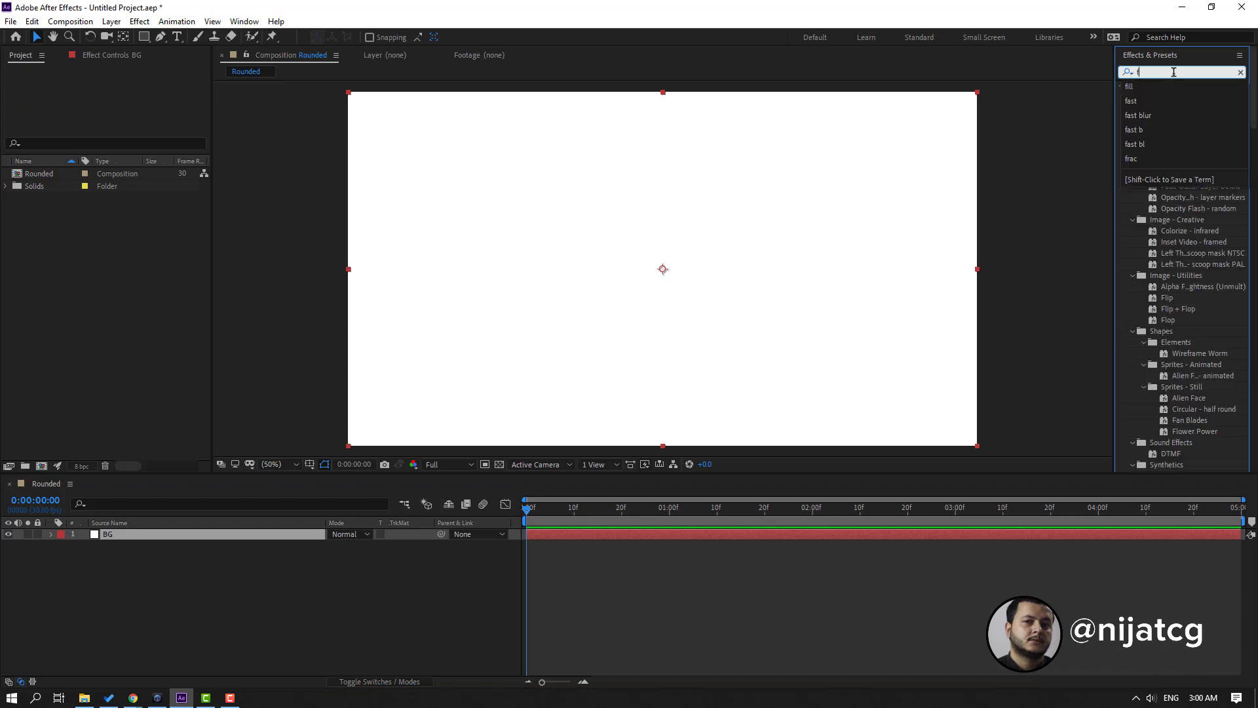
text(ill)
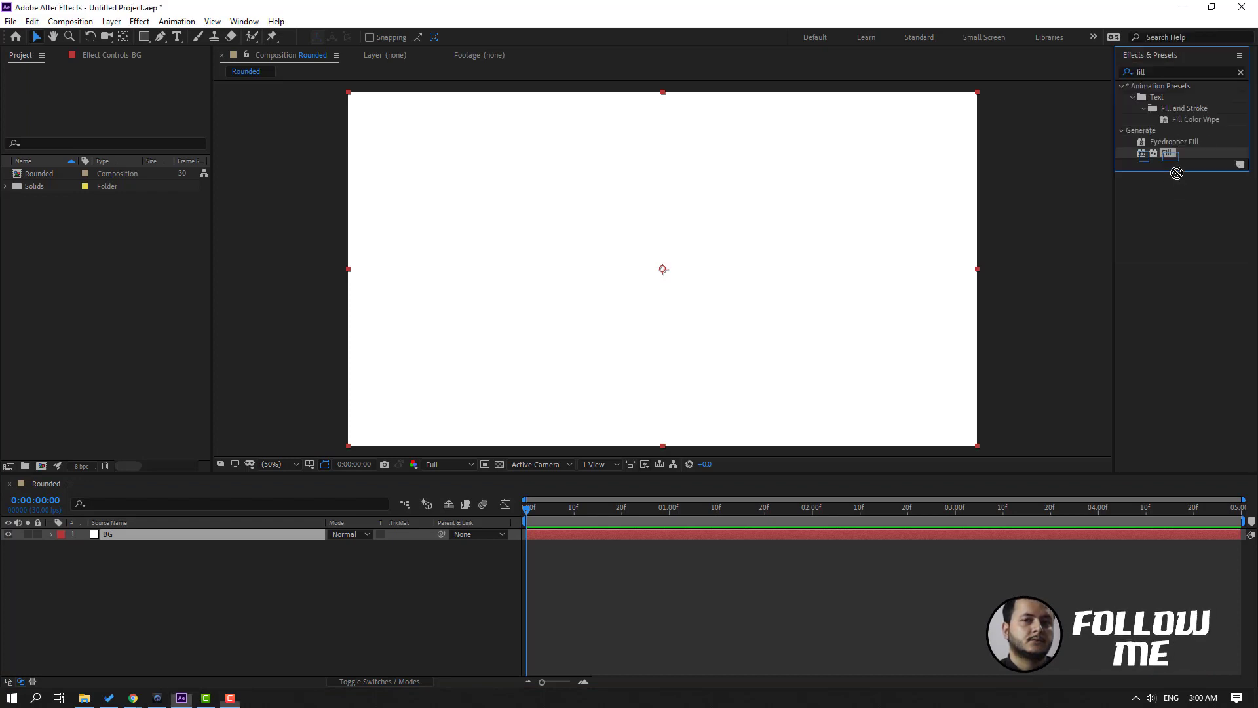
double_click(1168, 153)
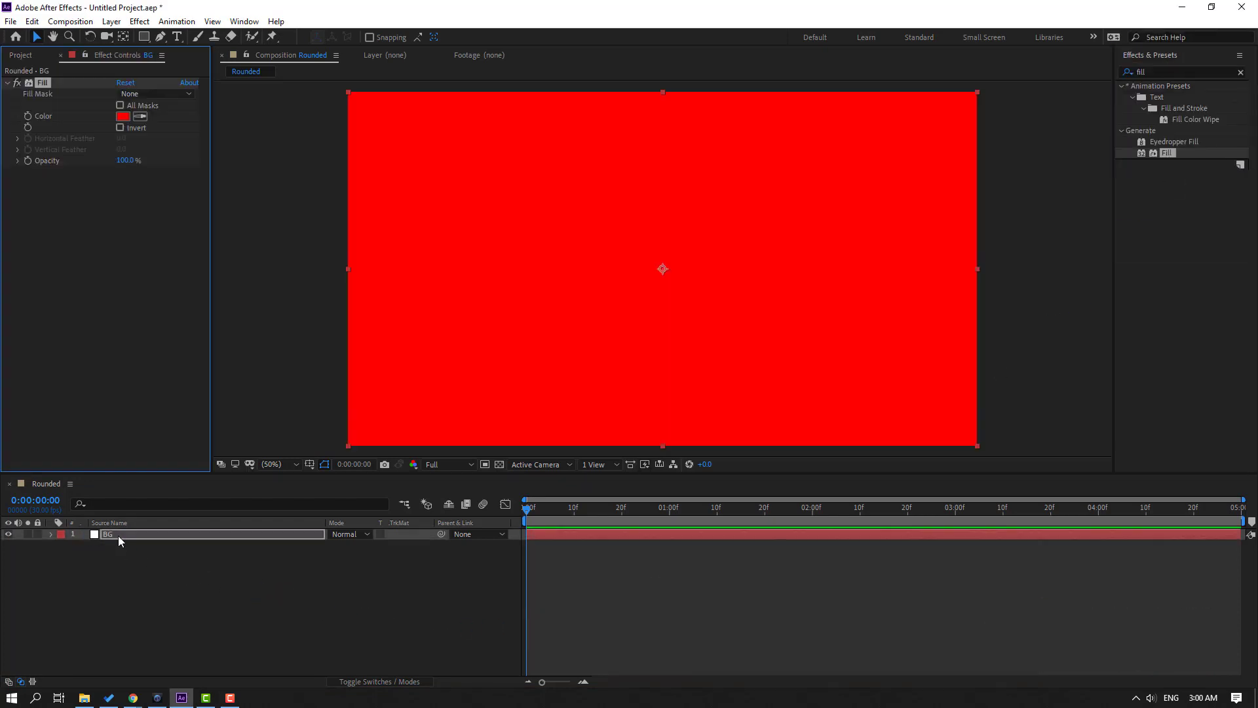
click(123, 115)
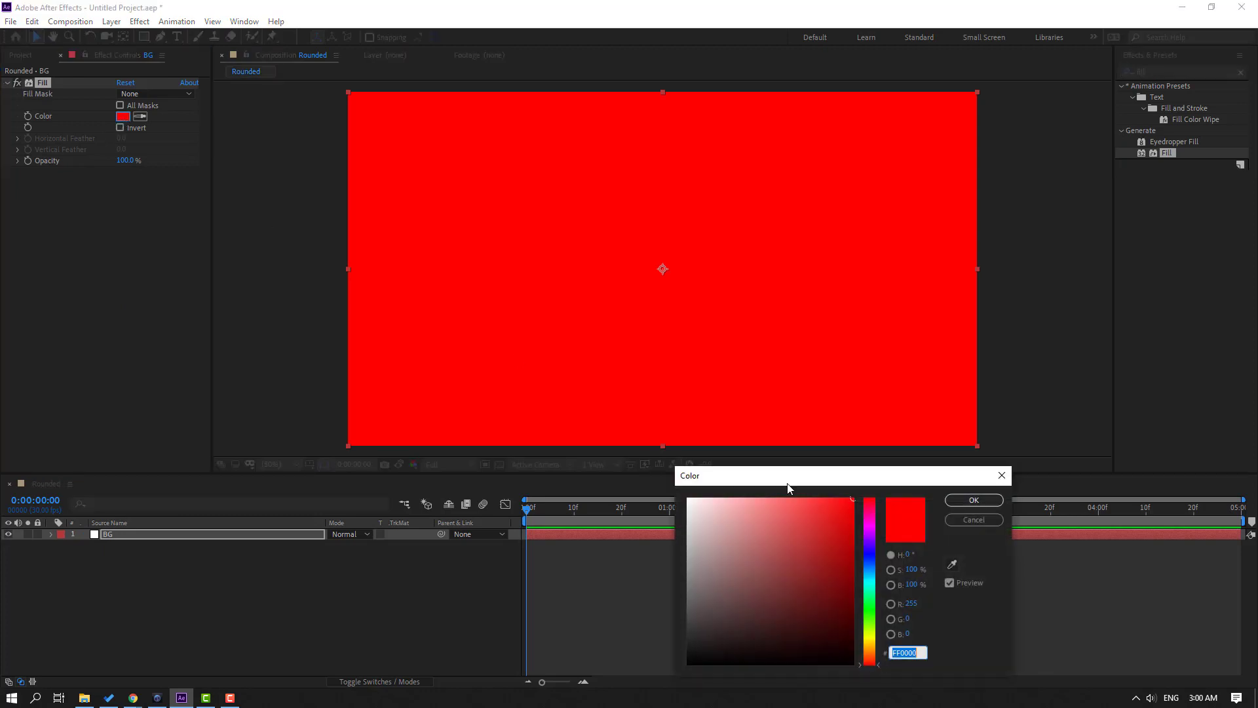
click(839, 516)
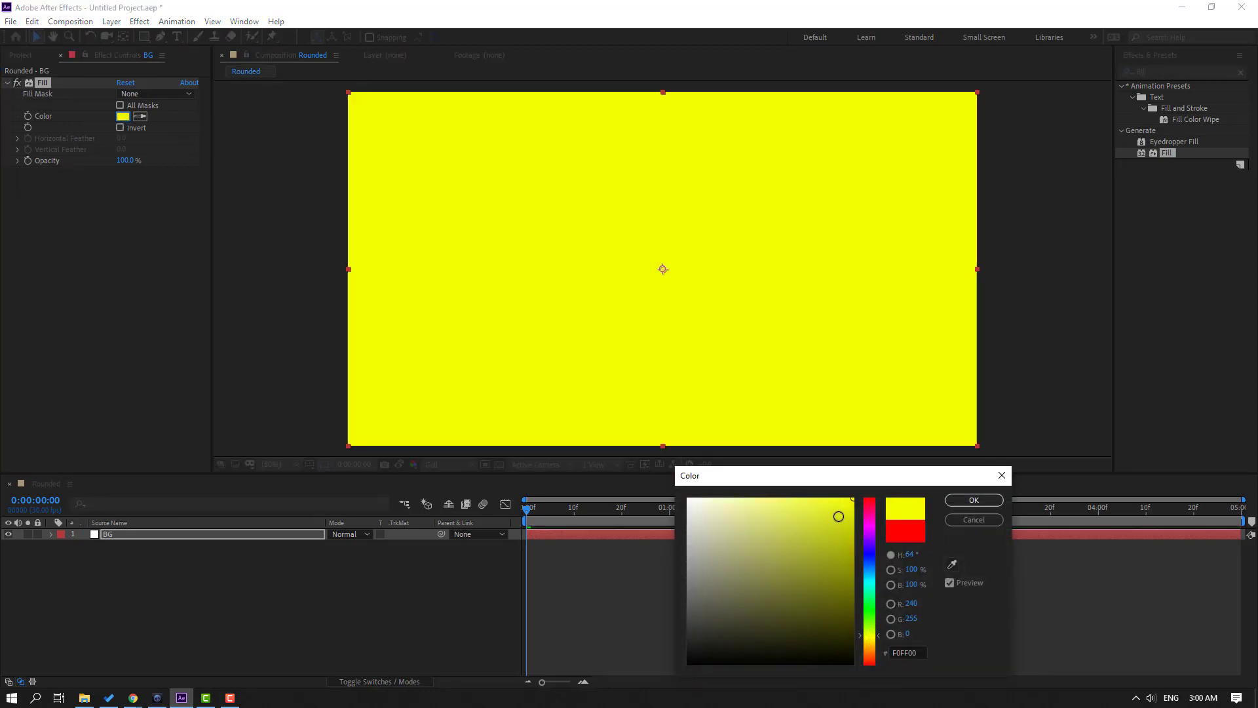
click(974, 499)
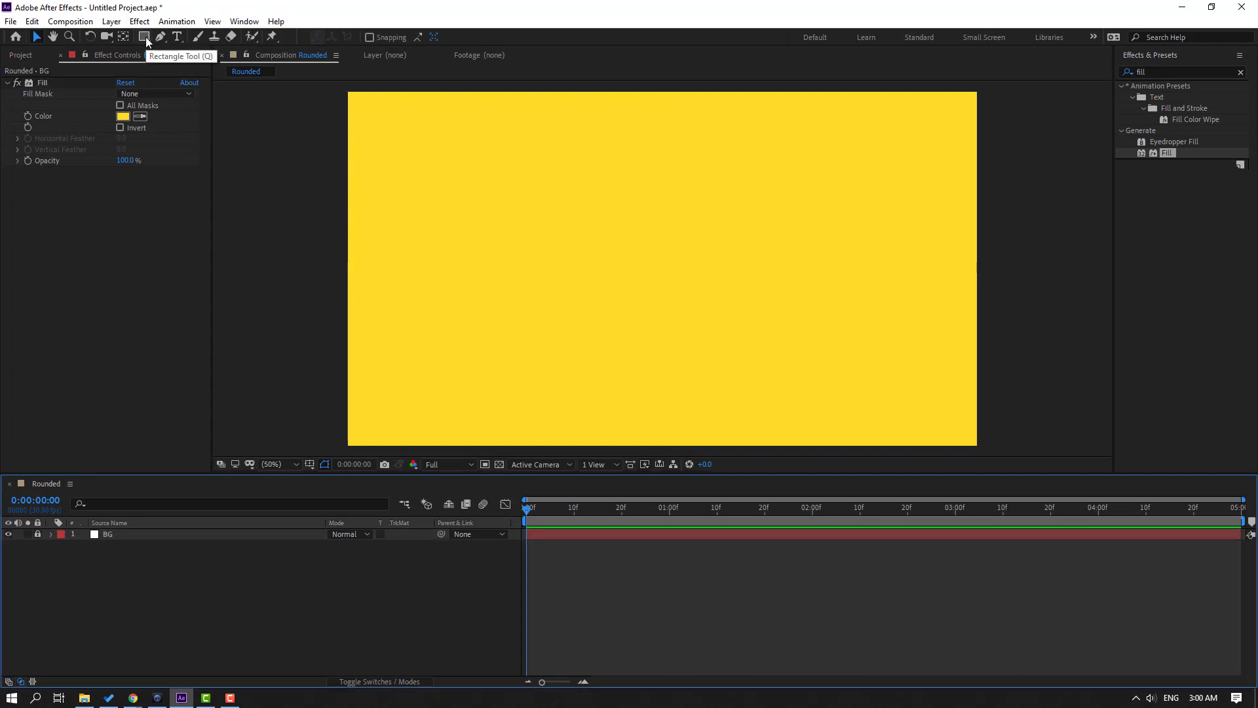
Drag out a white square with the Rectangle Tool in the centre of the comp.
click(144, 37)
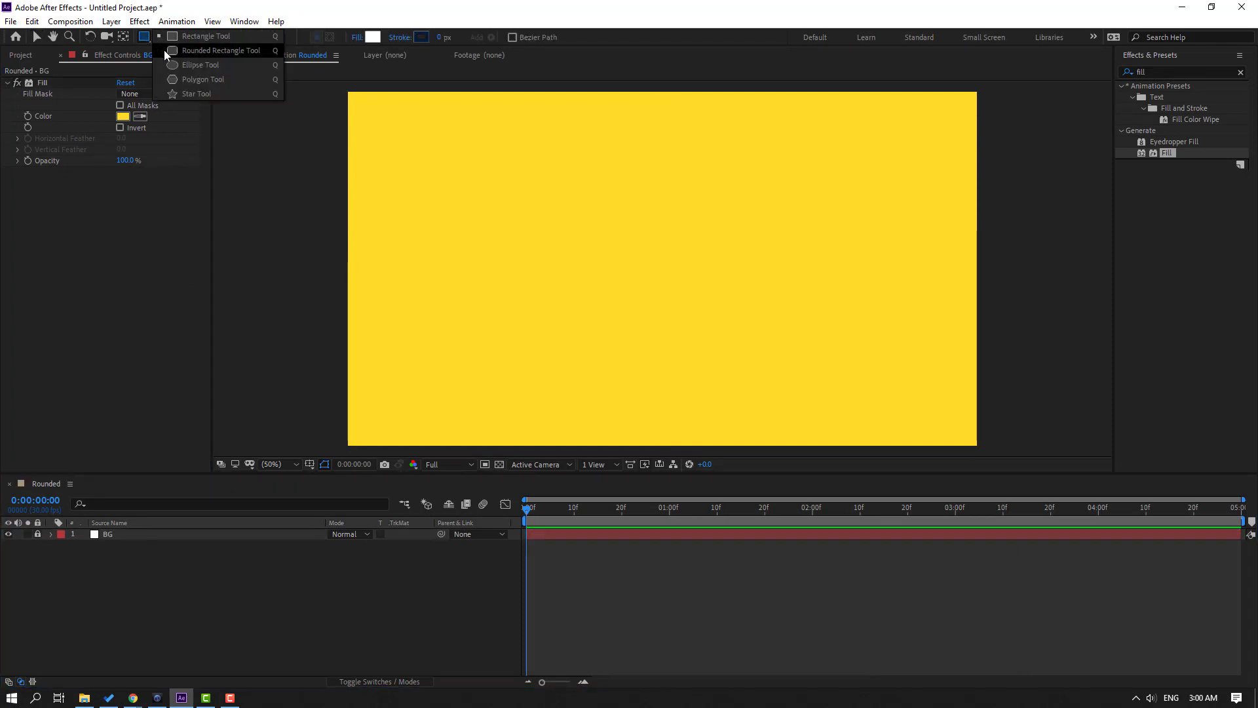
mouse_move(250, 56)
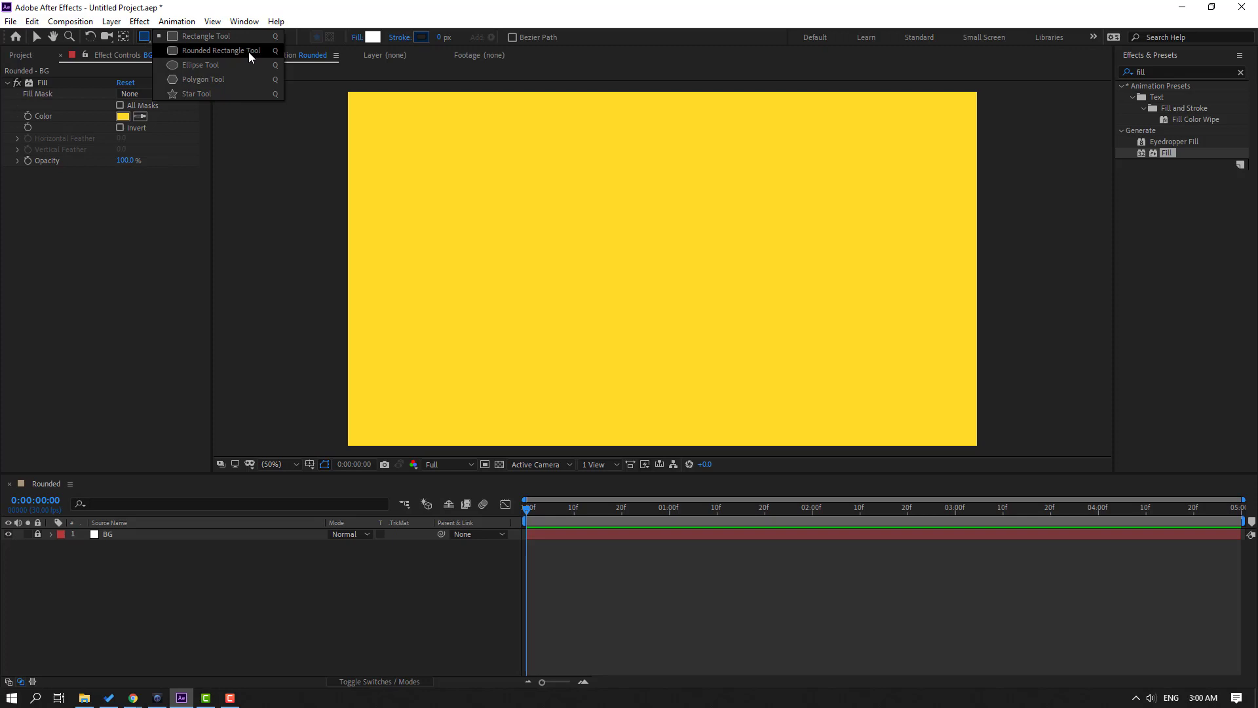
click(223, 50)
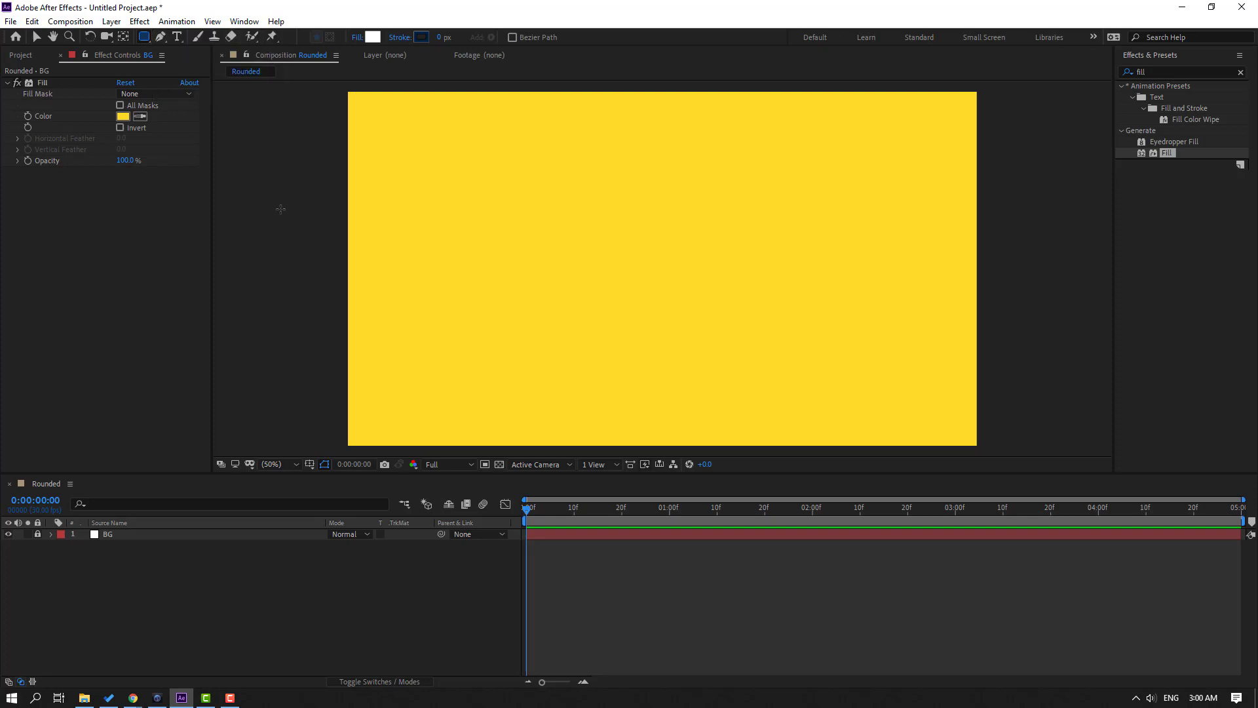
mouse_move(545, 190)
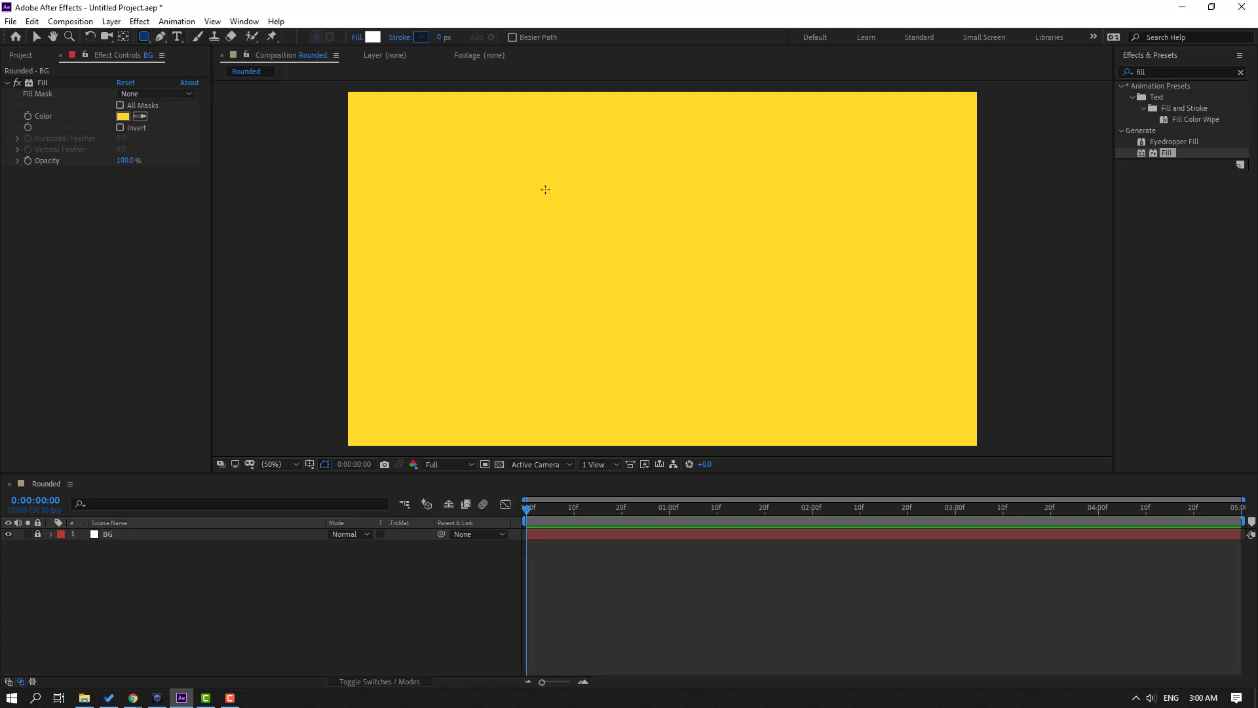
drag(542, 174, 746, 377)
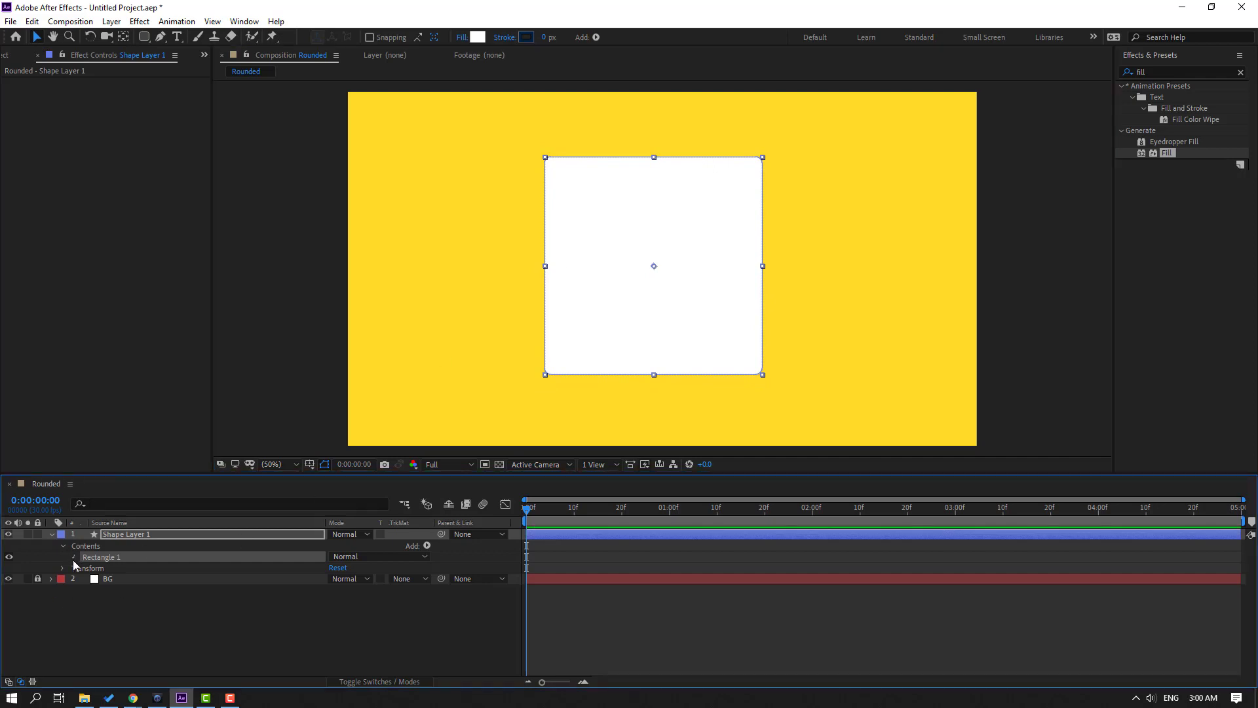
Keyframe Rectangle Path 1 Roundness: 0 at start, a circle at frame 26, 0 again at 2:00.
click(63, 557)
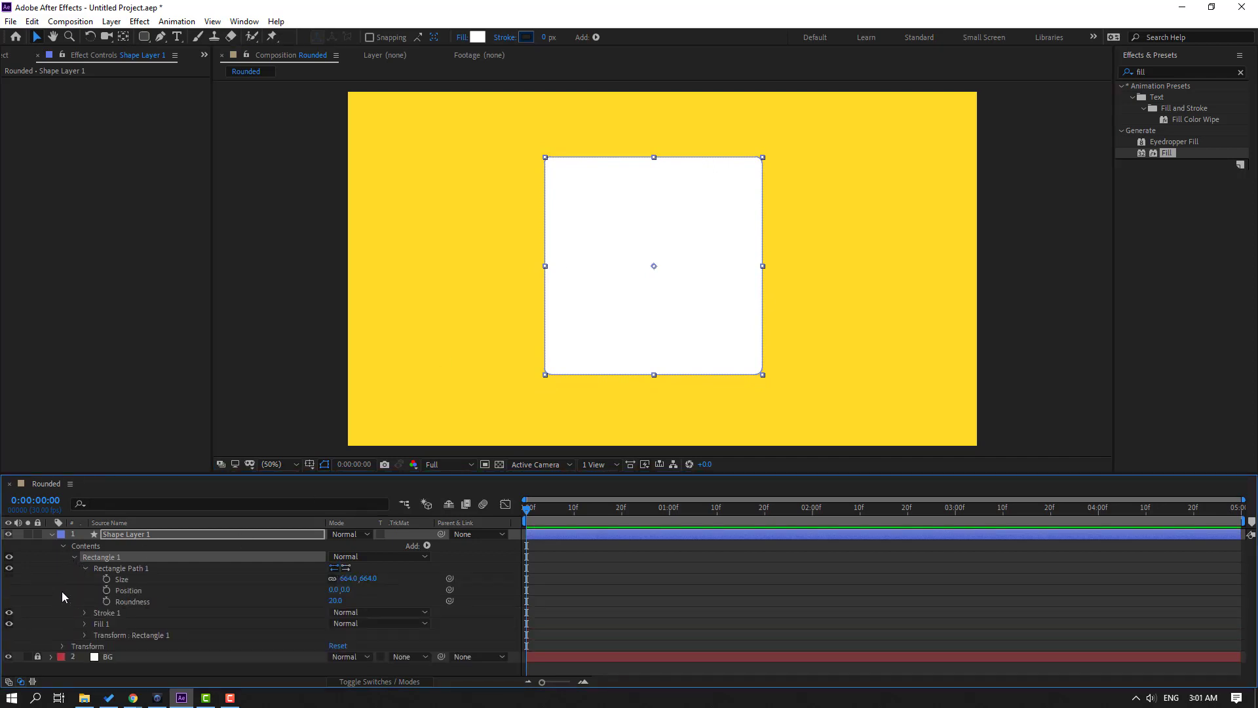
mouse_move(105, 602)
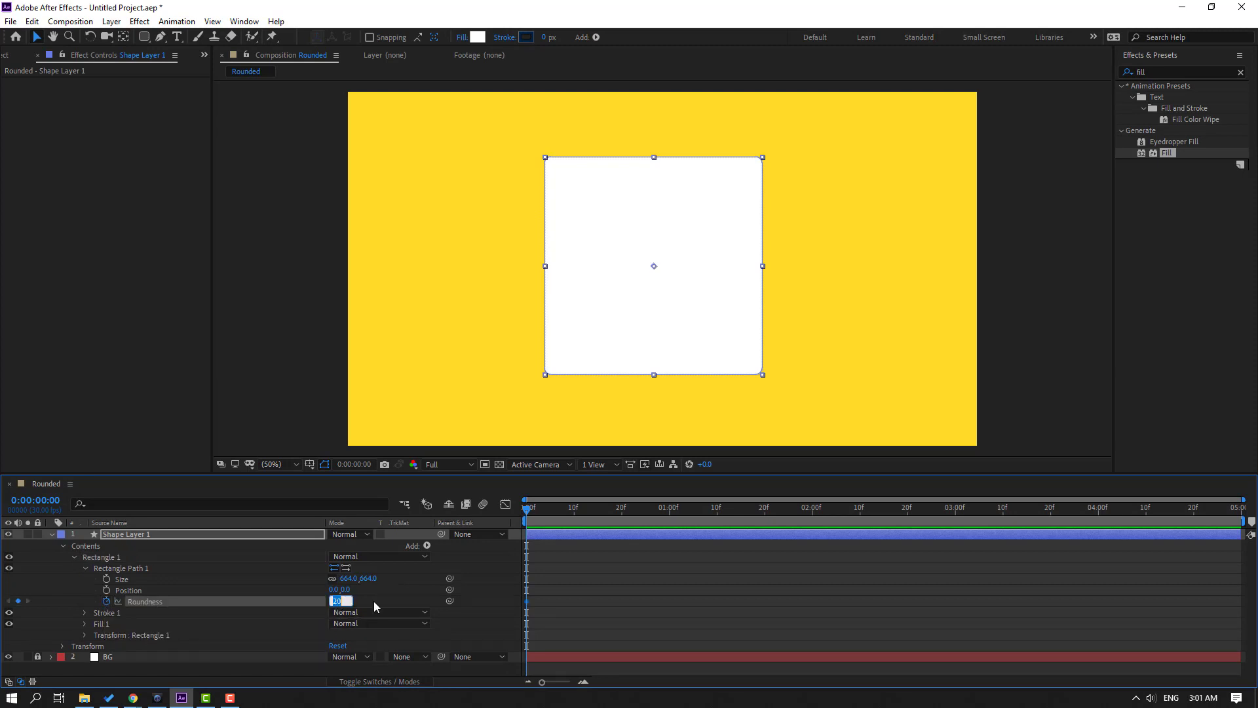
text(0.0)
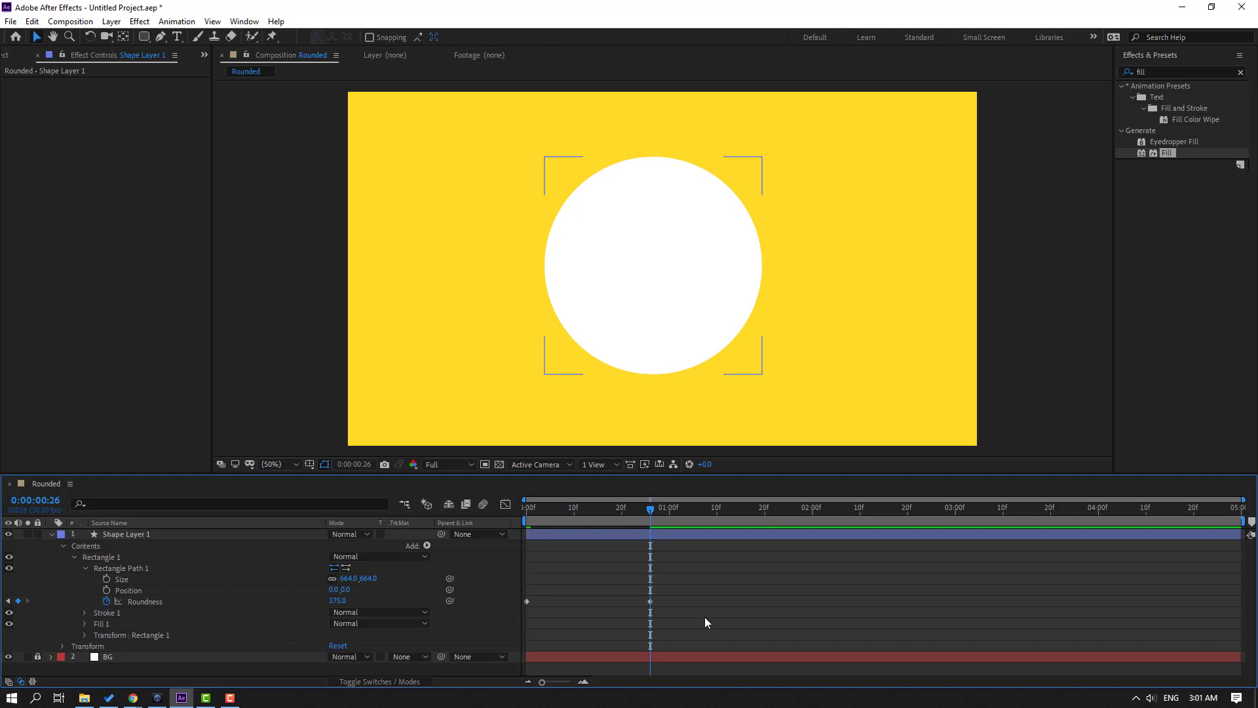
right_click(527, 602)
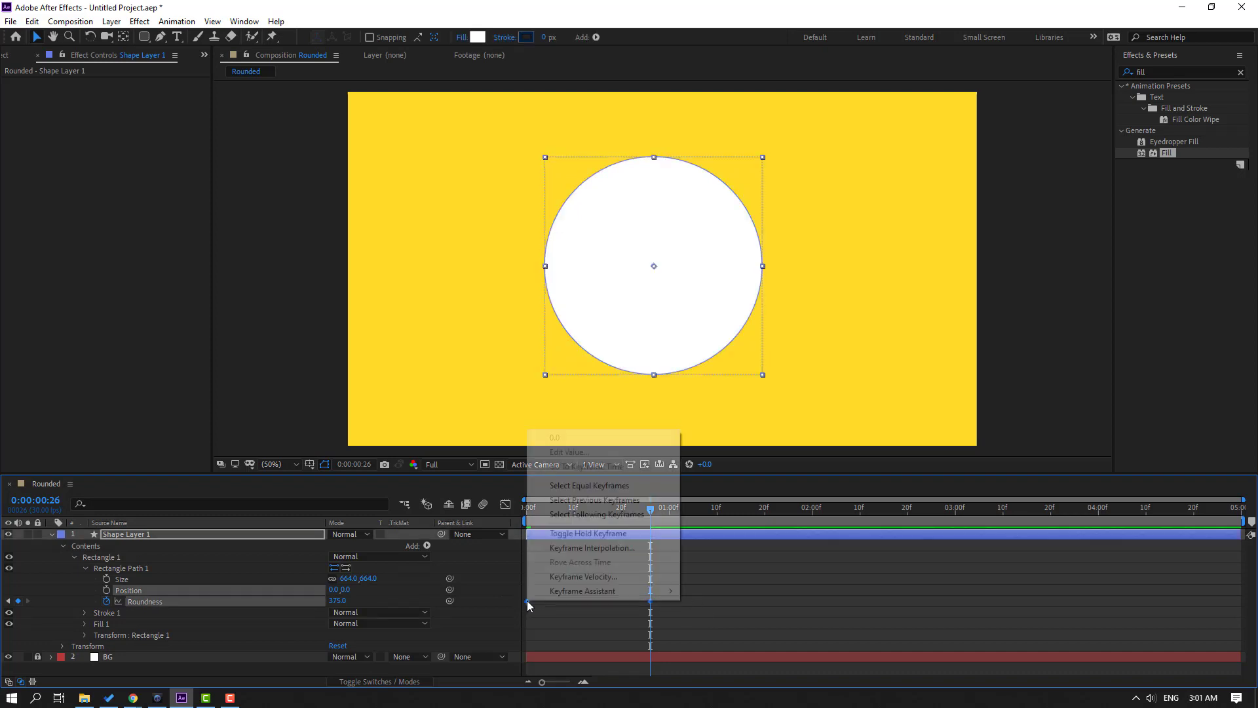
click(589, 534)
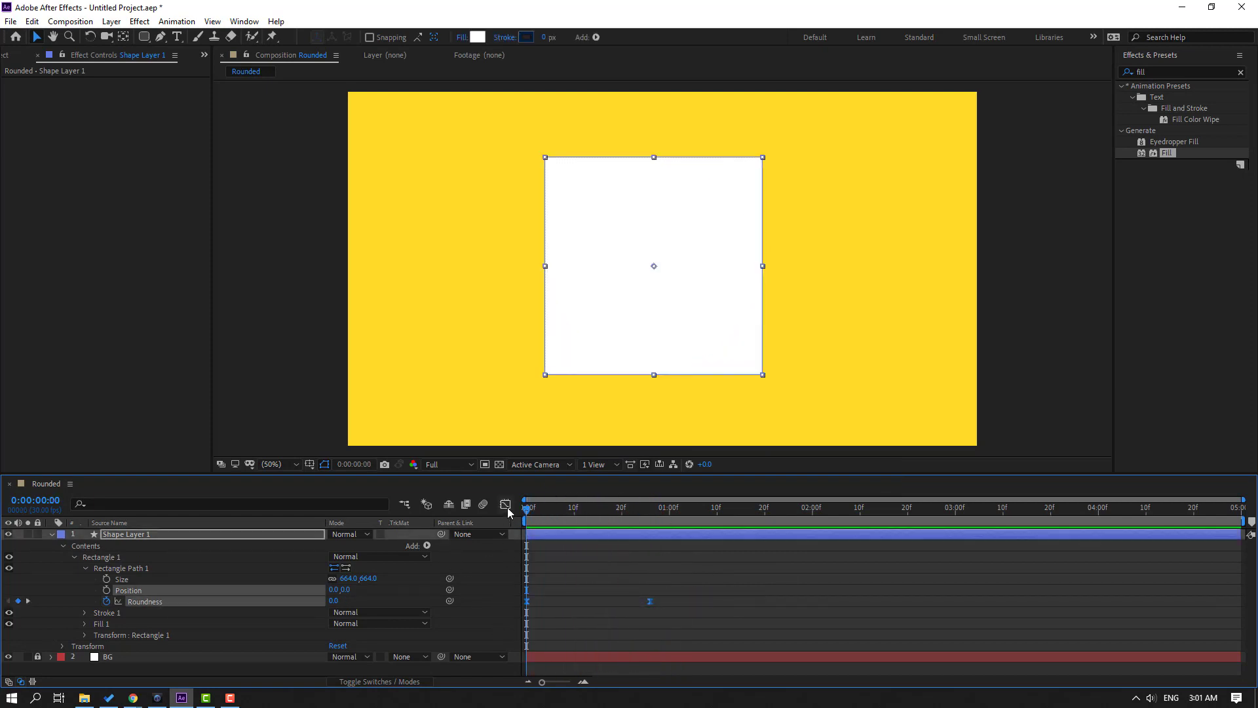
click(505, 504)
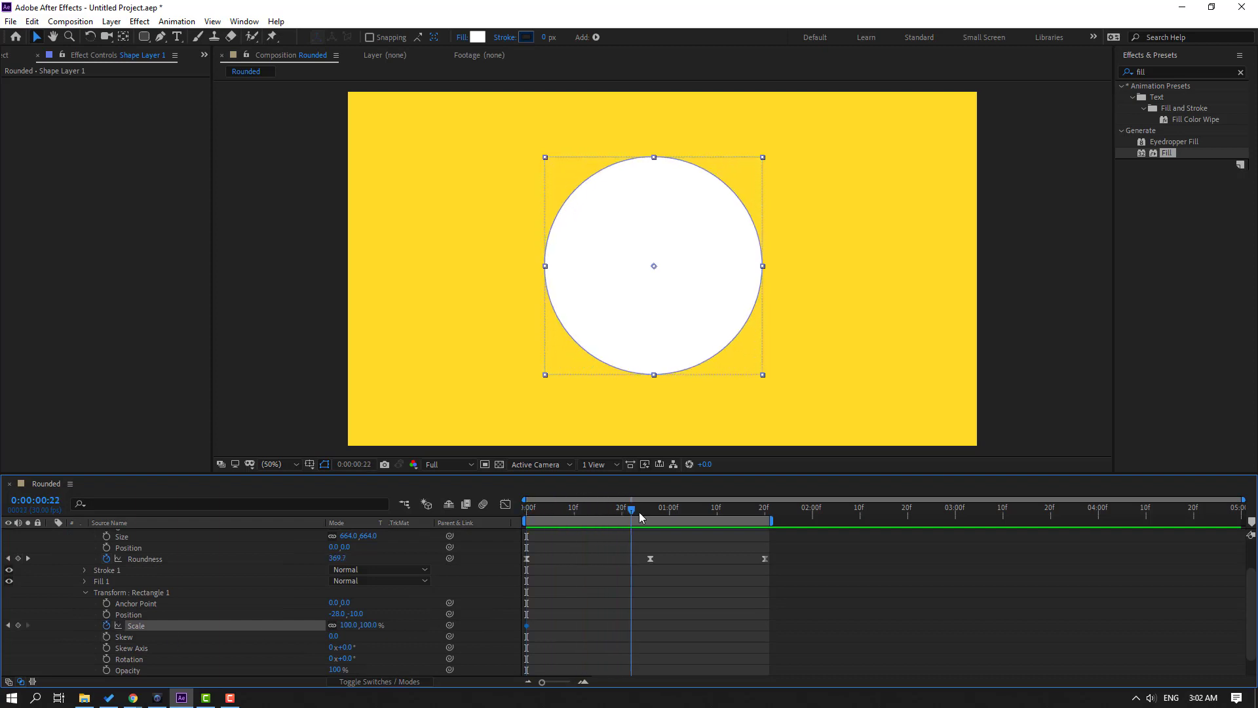
Keyframe Transform: Rectangle 1 Scale to 50% at frame 26 and 100% at 2:00.
click(650, 507)
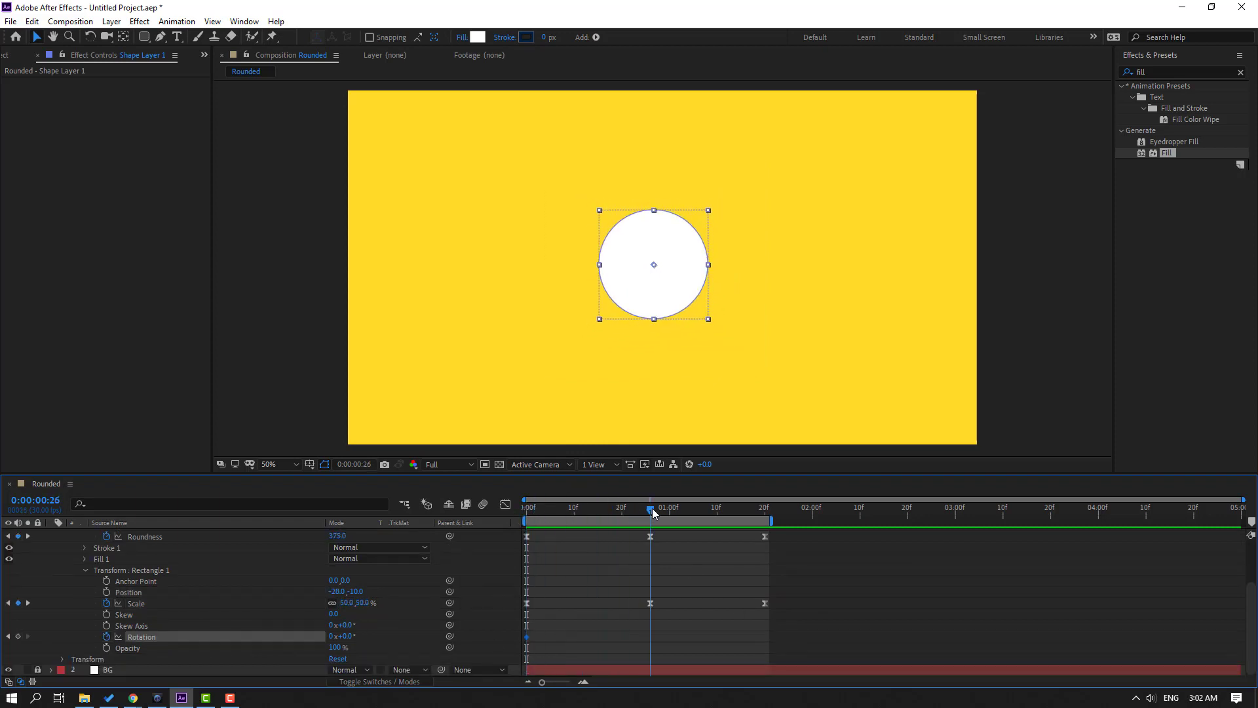
Keyframe Rotation at 0, frame 26 and 2:00, then Easy Ease all keyframes.
click(349, 637)
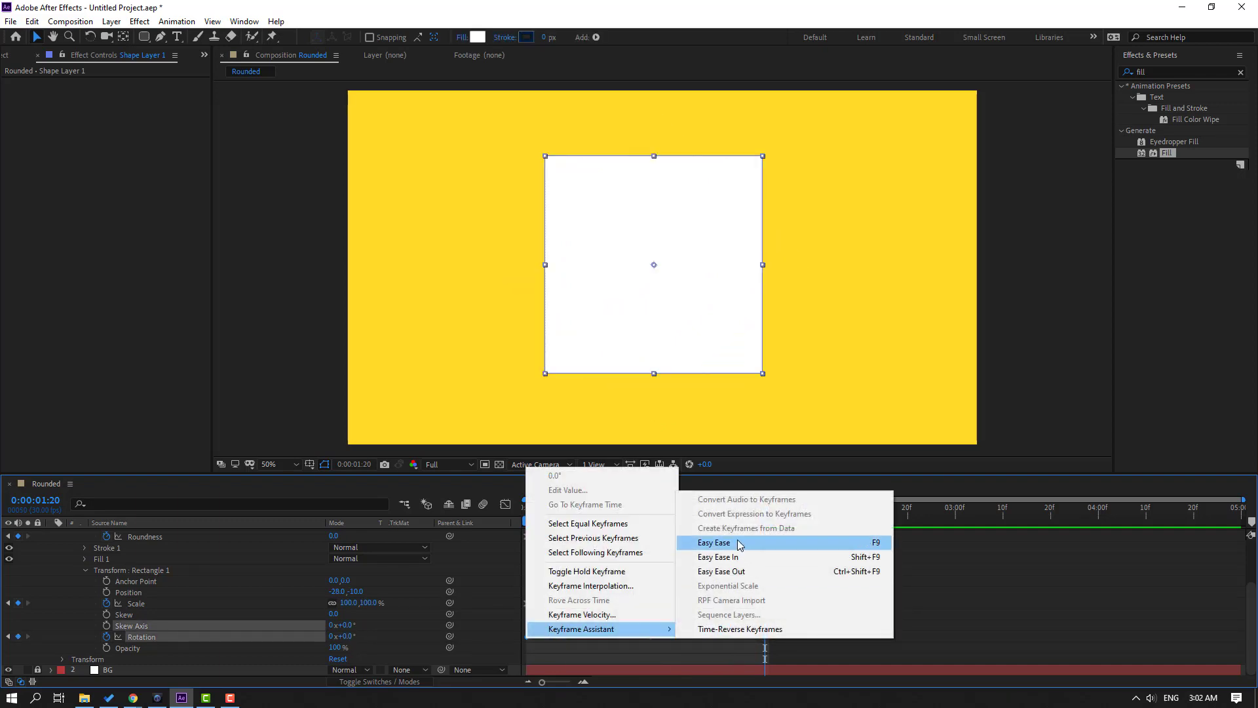
click(713, 543)
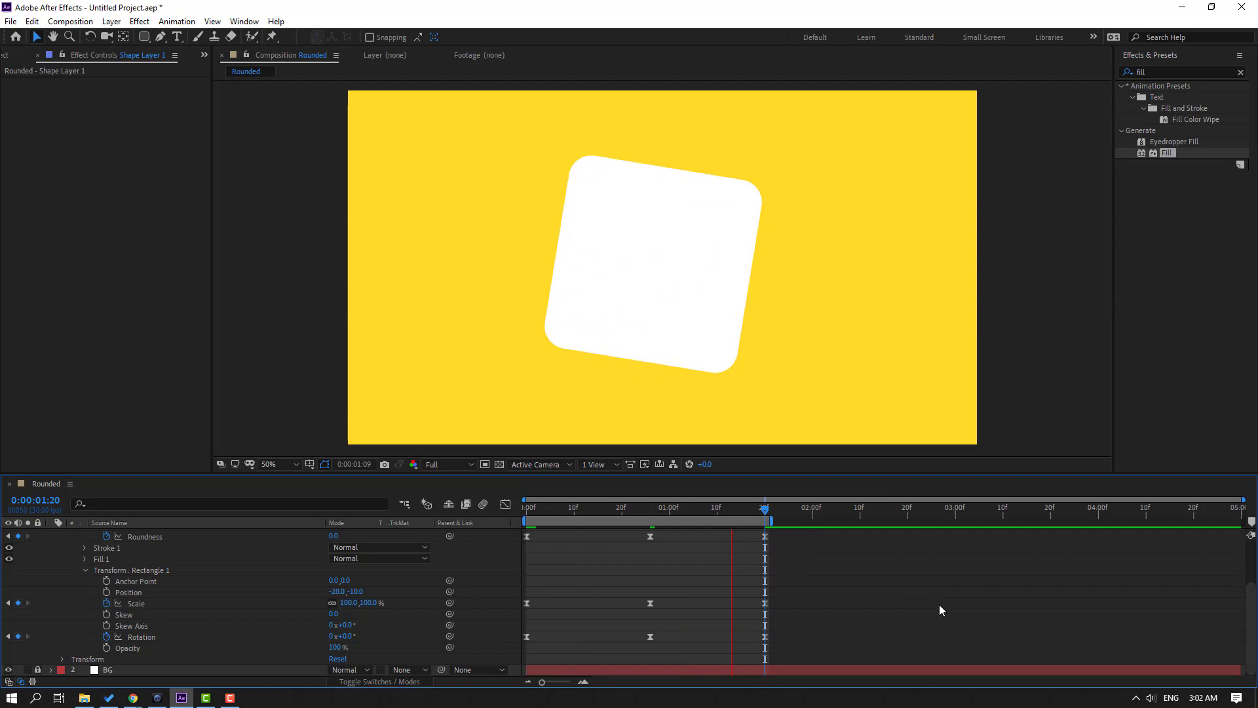